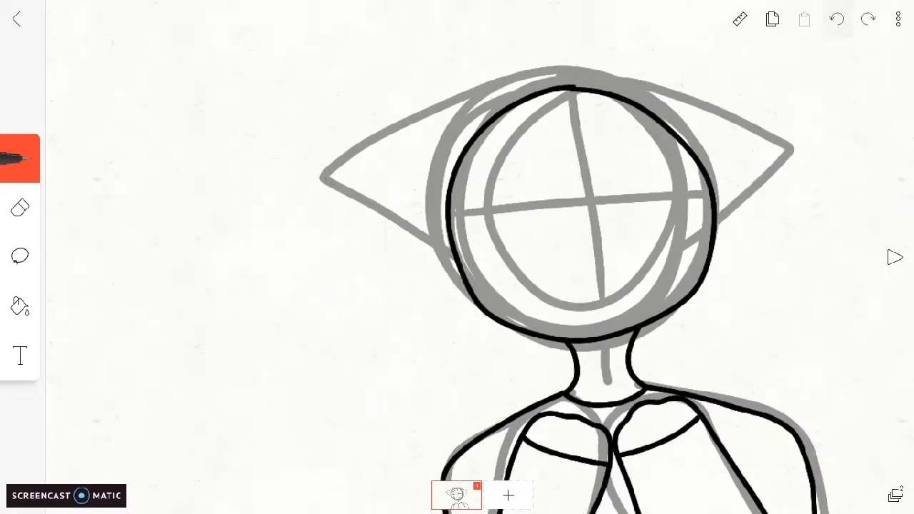
Trace the cat ears, long hair and one large eye in black over the grey sketch
left_click_drag(564, 79, 543, 371)
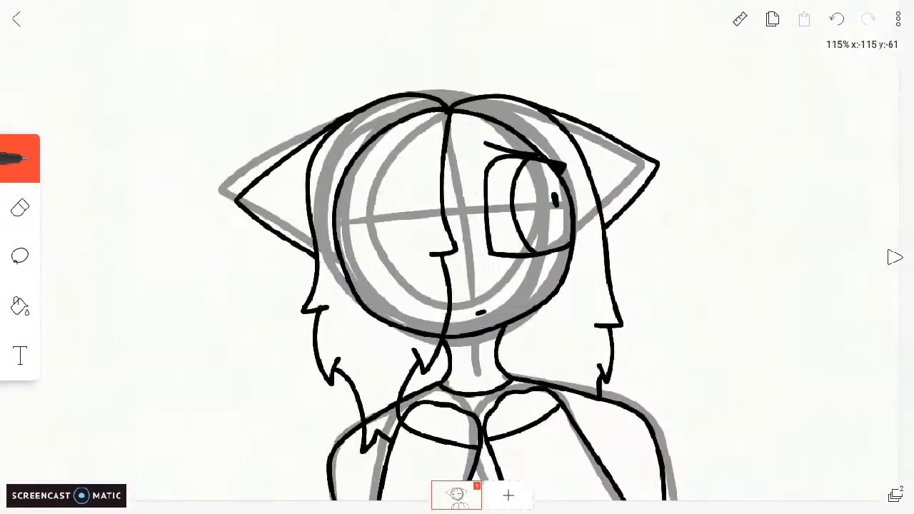
Fill blue and teal hair, tan skin, grey ears, a light-blue shirt, and add wavy side lines
scroll("down", 3)
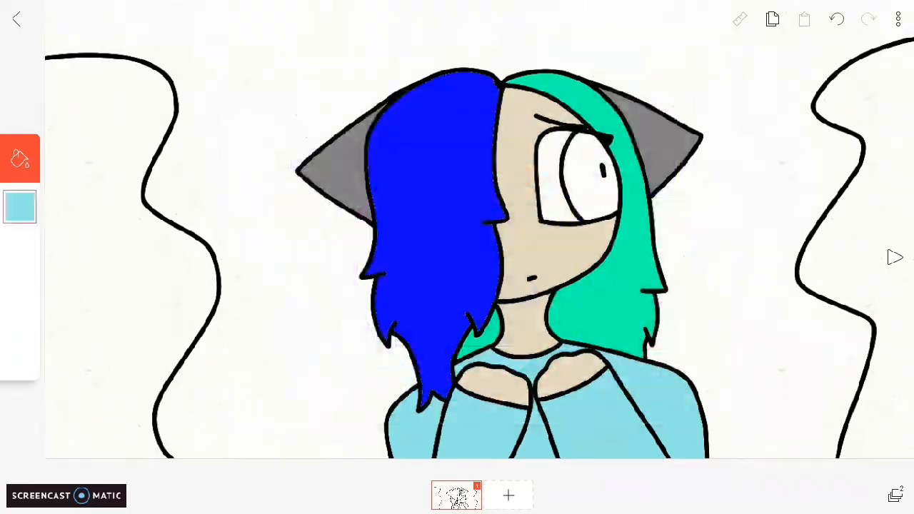
Pick black and fill the outer wavy side areas solid black
left_click(19, 206)
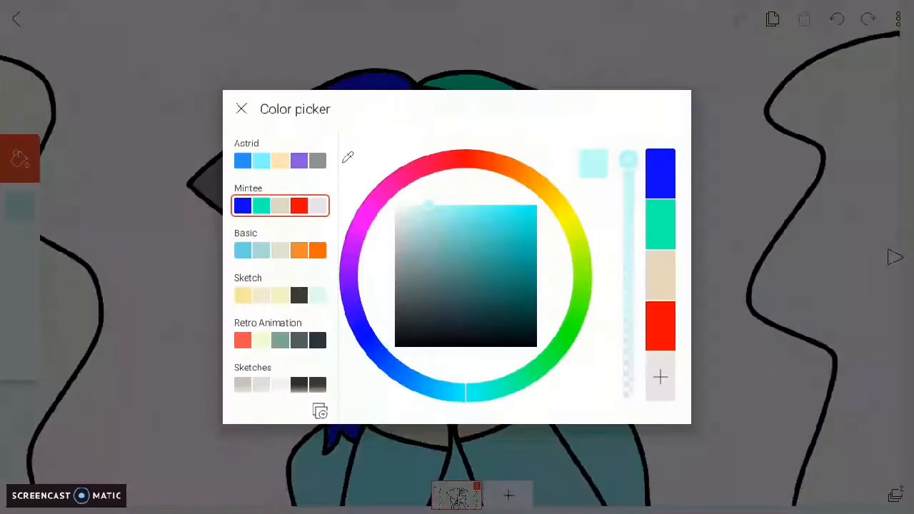
left_click(242, 108)
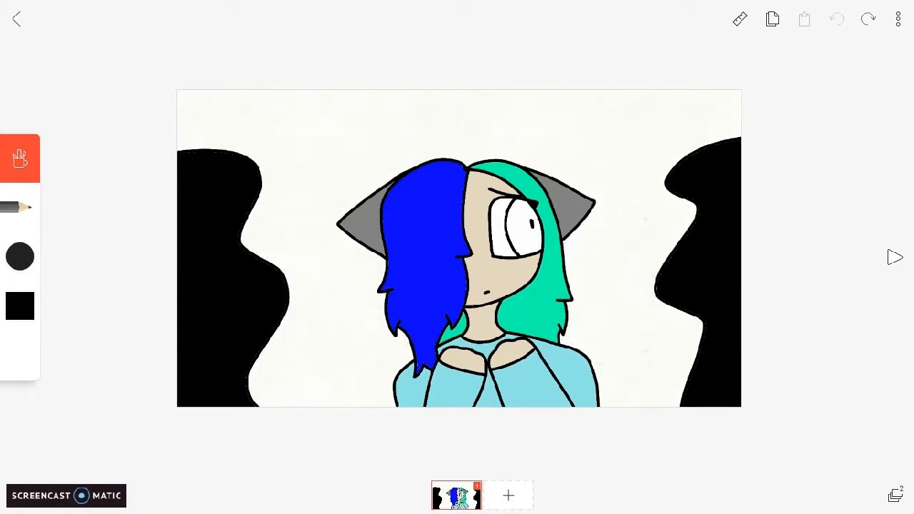
left_click(20, 158)
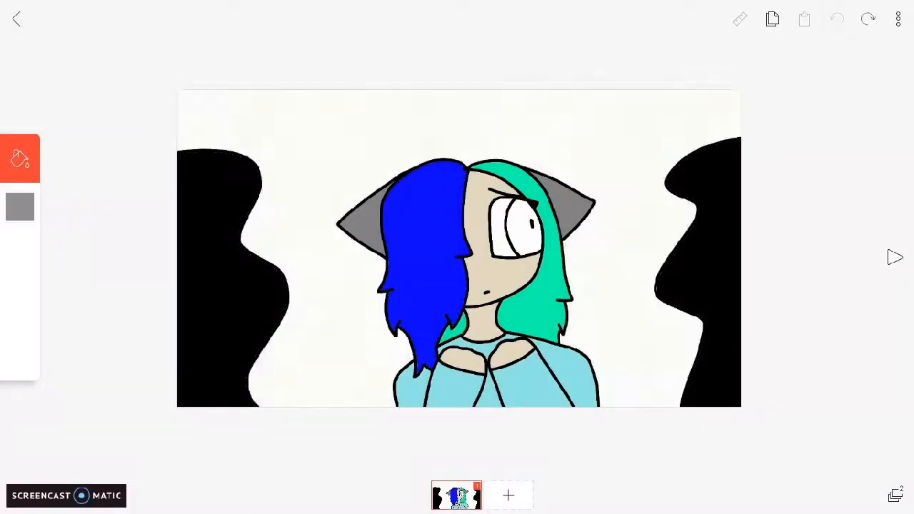